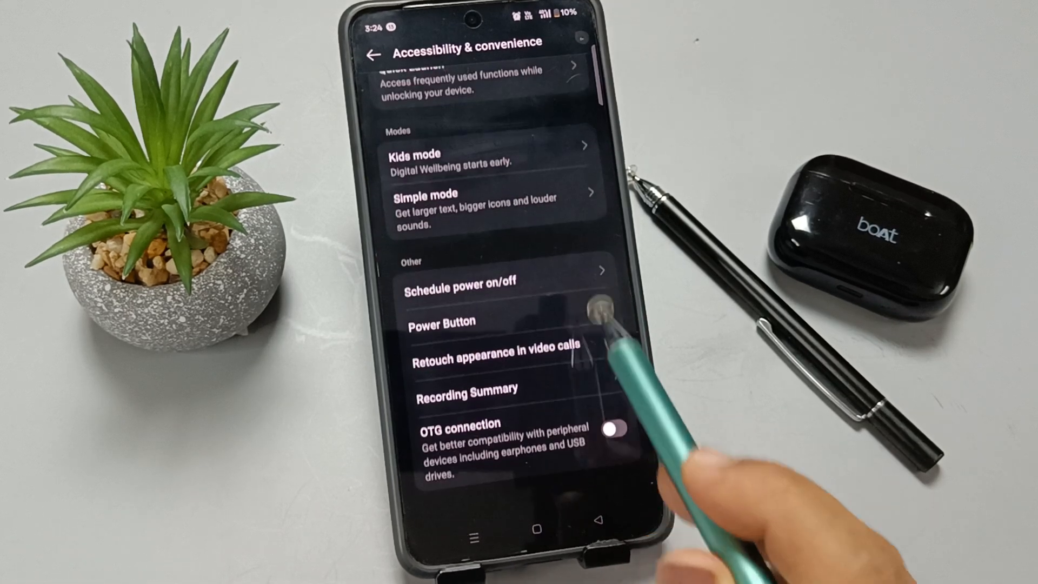
- Switch on the OTG connection in Accessibility & convenience
scroll(up, 3)
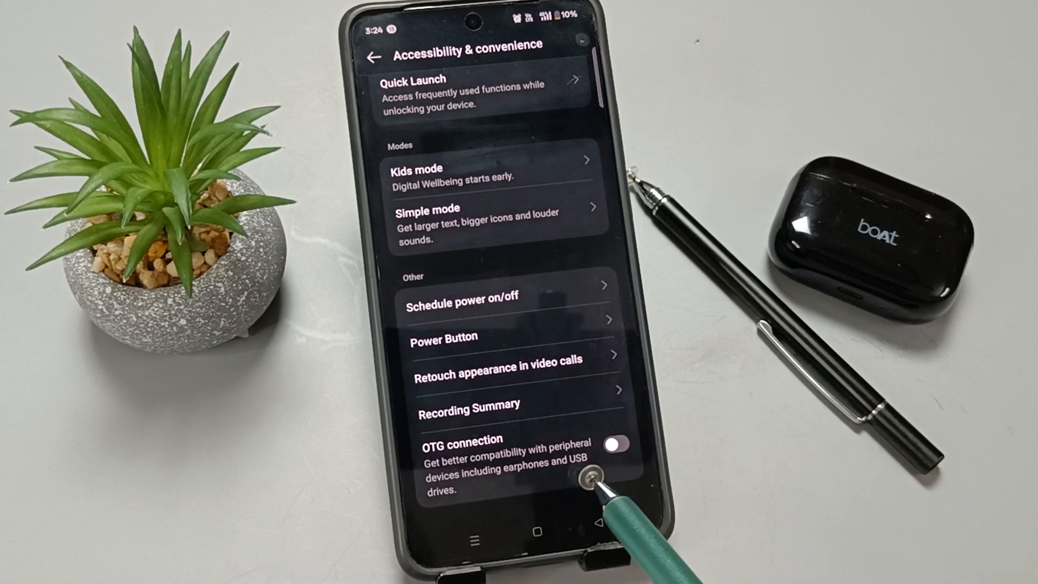
click(612, 444)
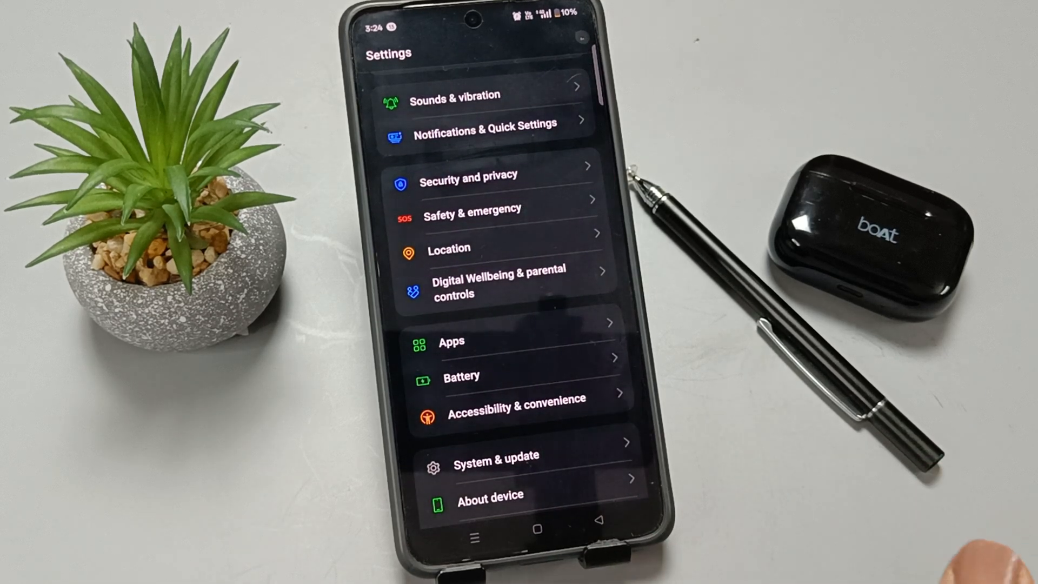
- Go to the System & update page from the main Settings list
scroll(down, 3)
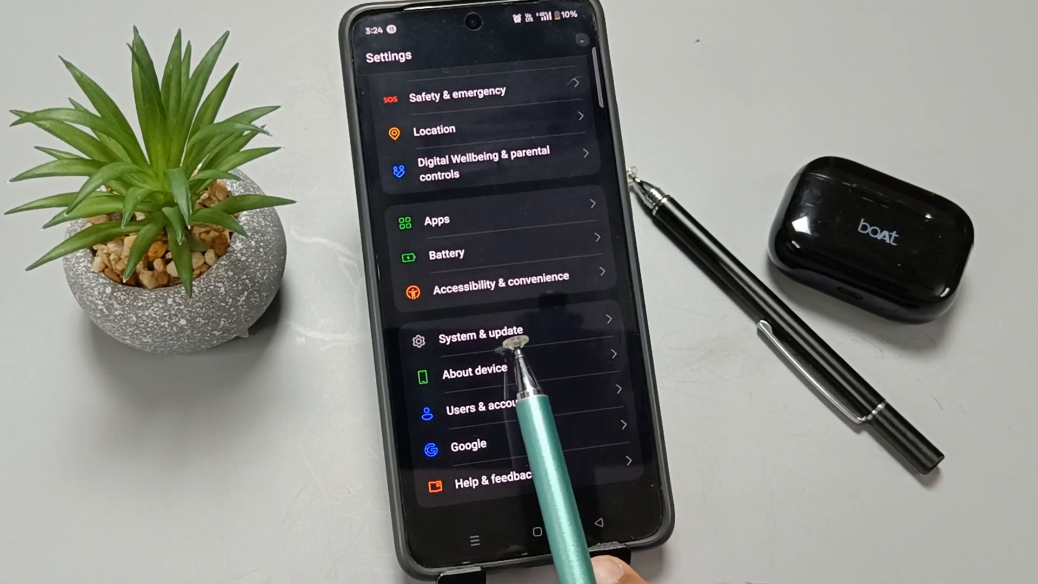
click(481, 331)
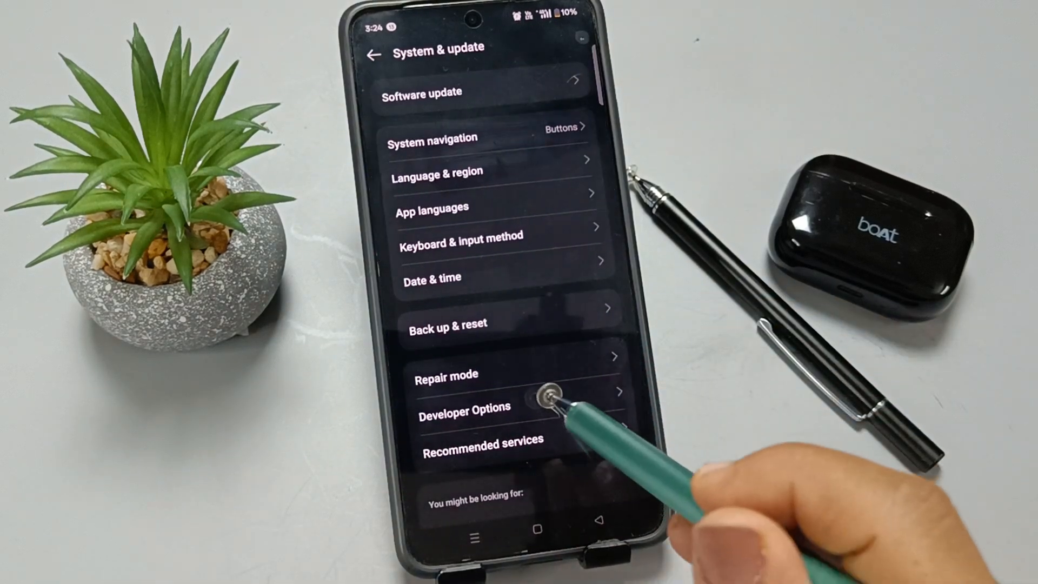
- Enter Developer Options and bring the Debugging section with USB debugging into view
click(465, 408)
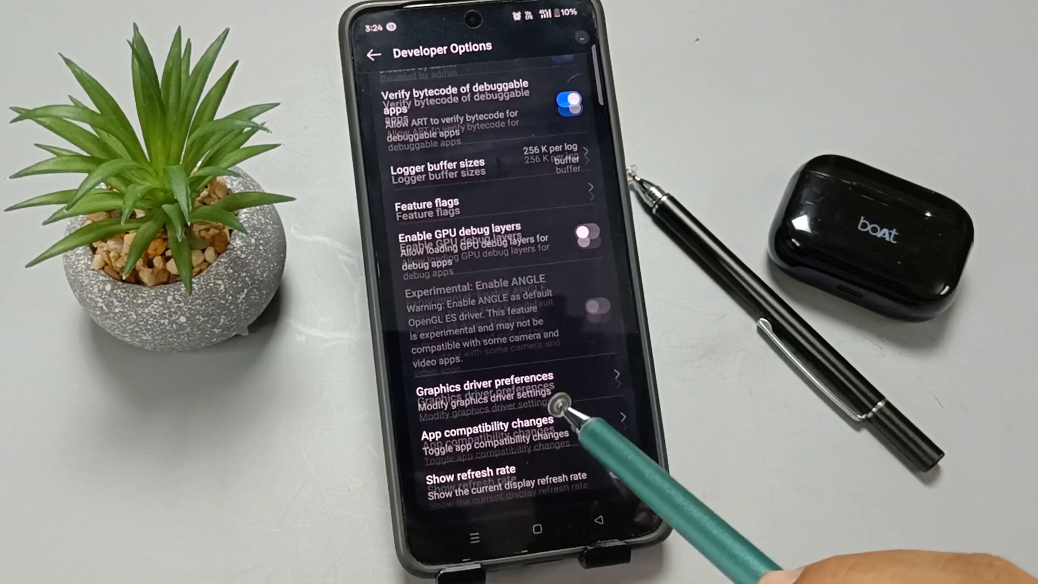
scroll(down, 3)
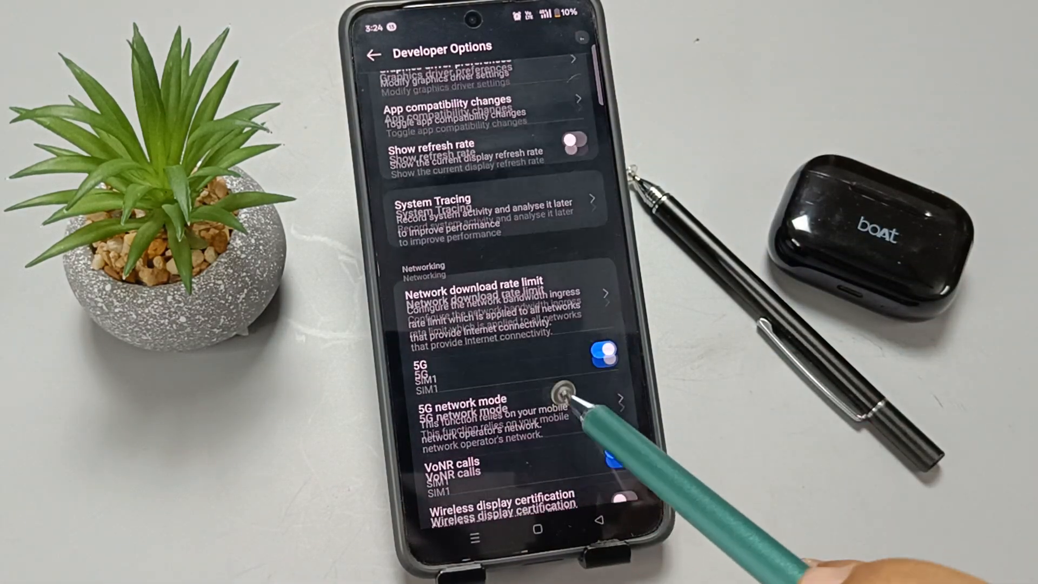
scroll(up, 3)
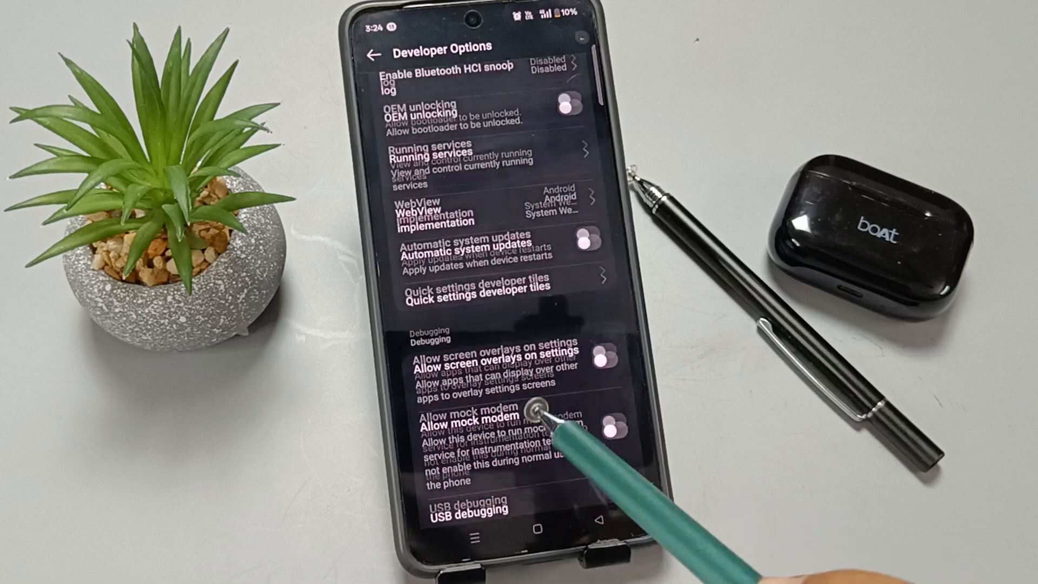